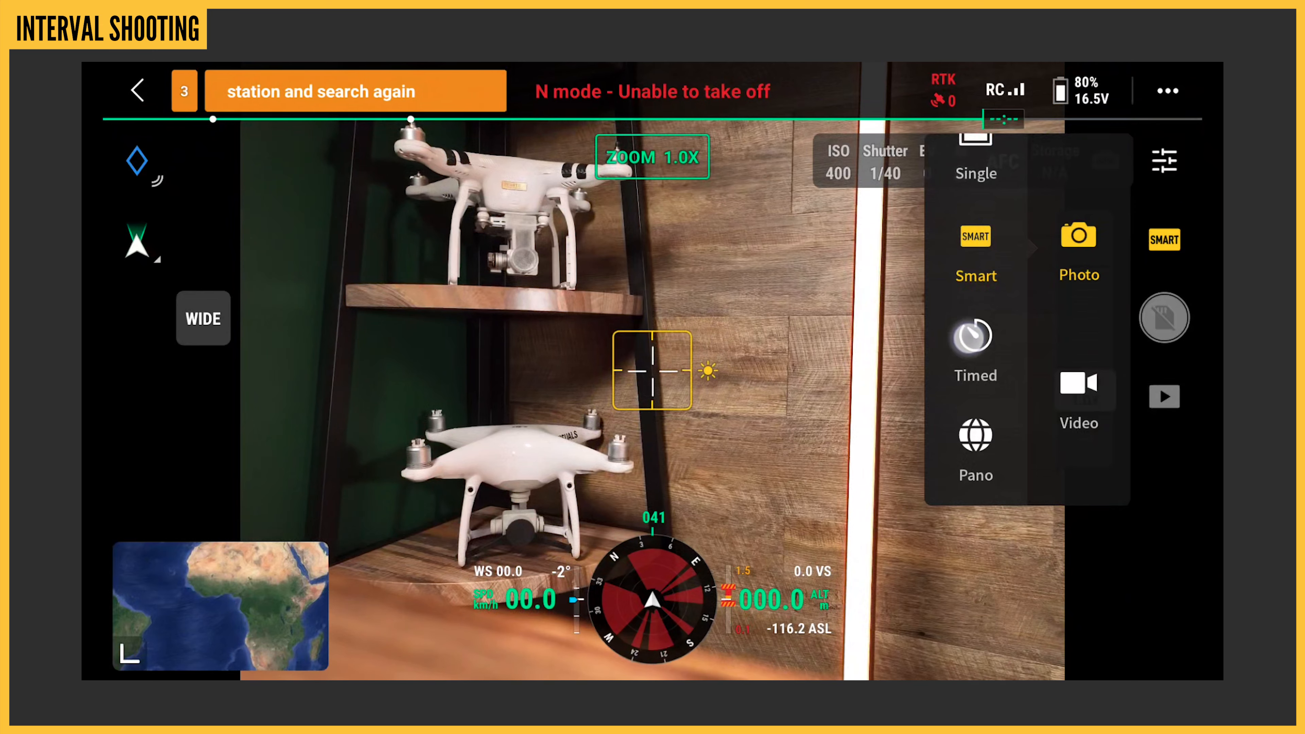
Select Timed interval shooting in the photo mode menu
click(977, 339)
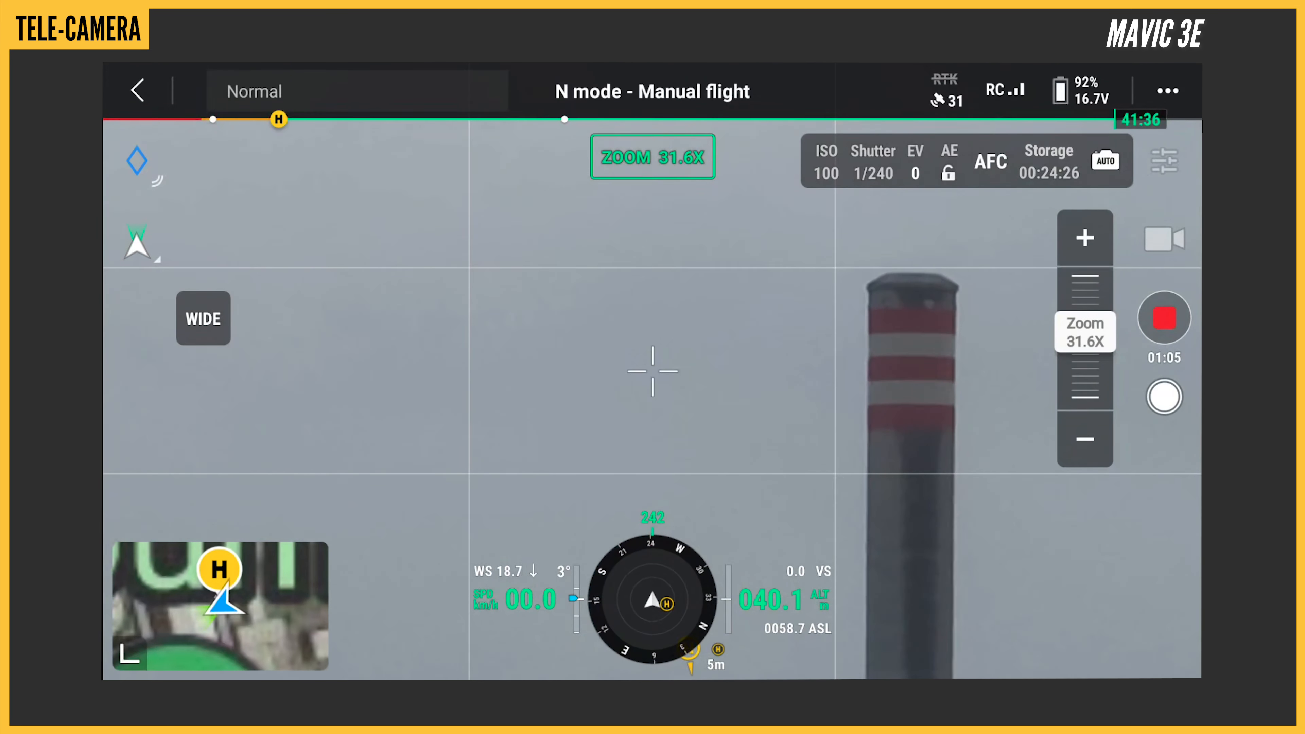
Zoom the tele camera further onto the chimney, reaching about 50.6X
click(1085, 239)
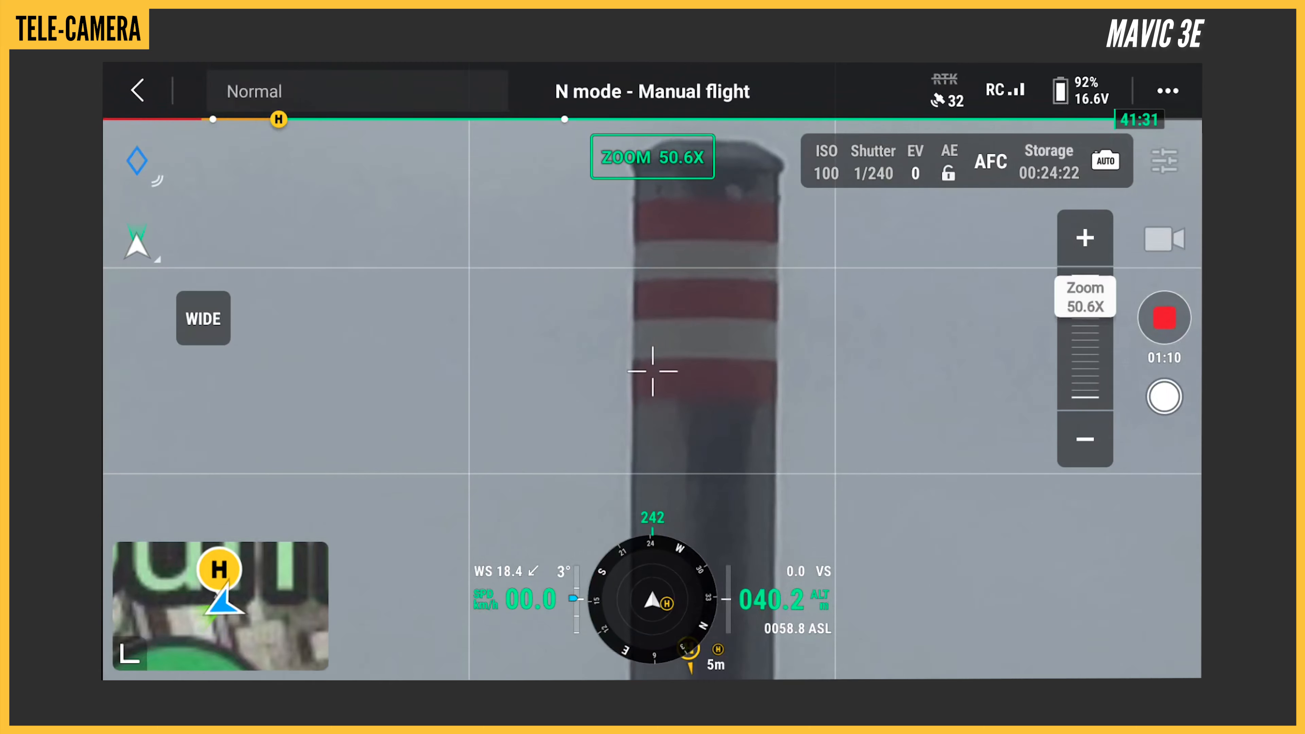
click(1084, 238)
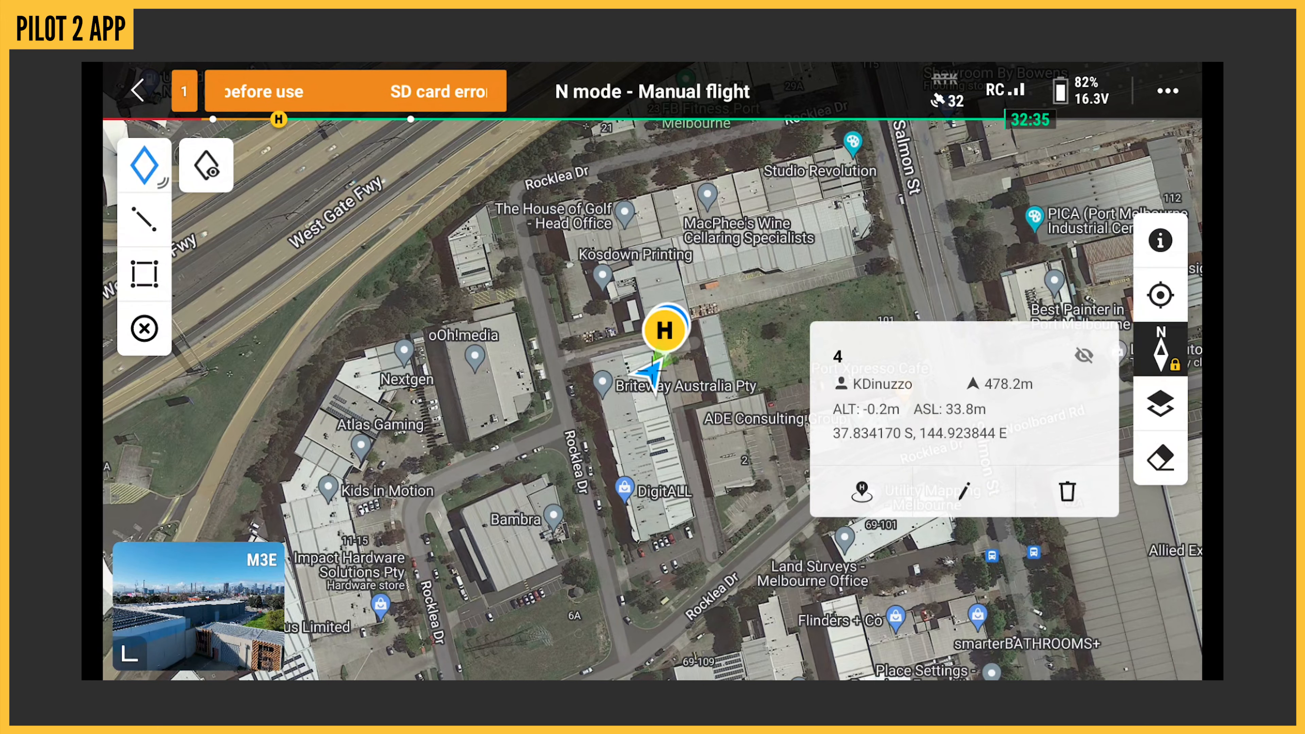
Go to the ••• camera settings tab and show the Customize Timestamp options
click(205, 166)
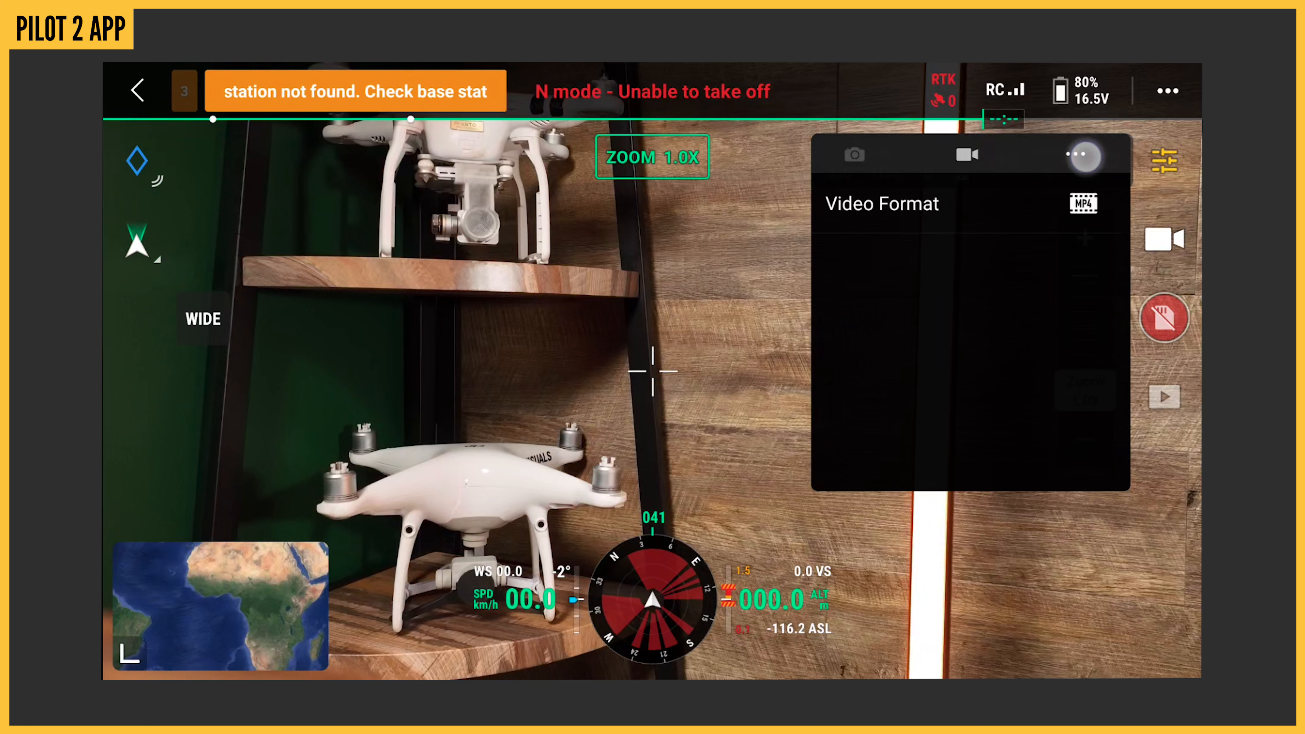
click(1079, 154)
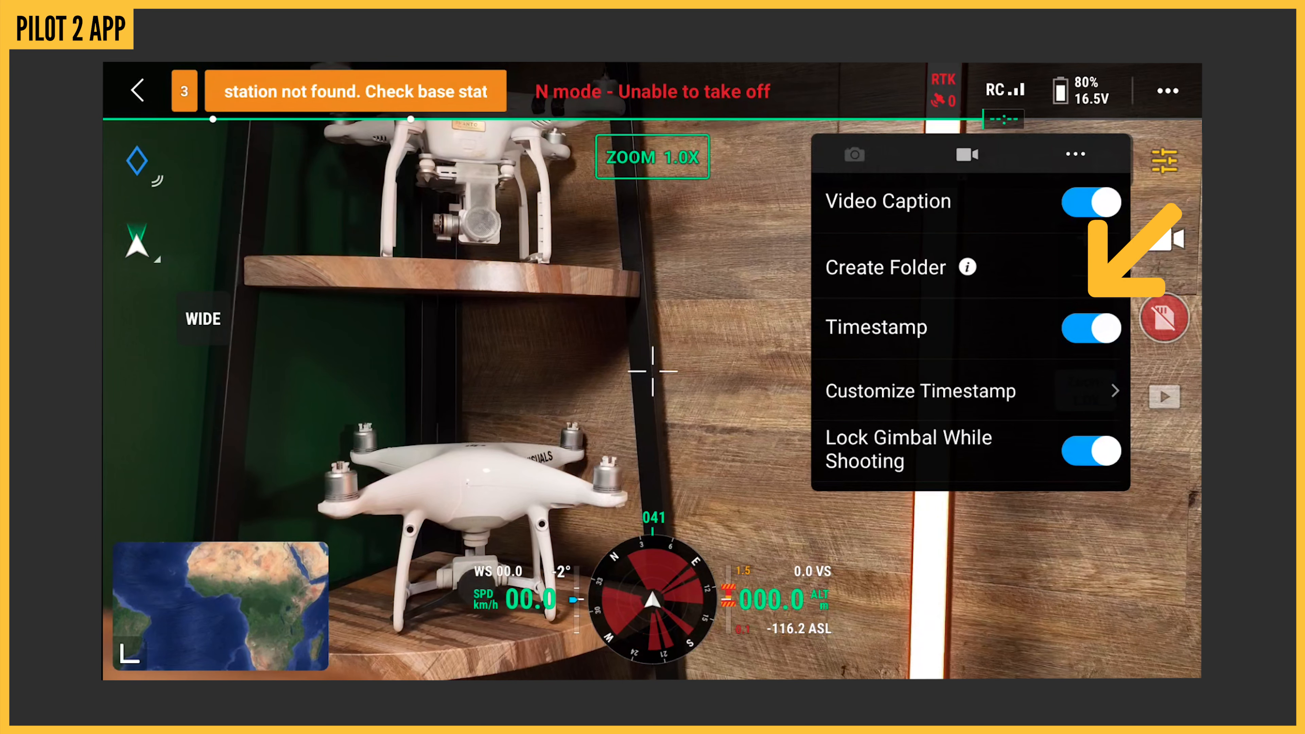
click(919, 391)
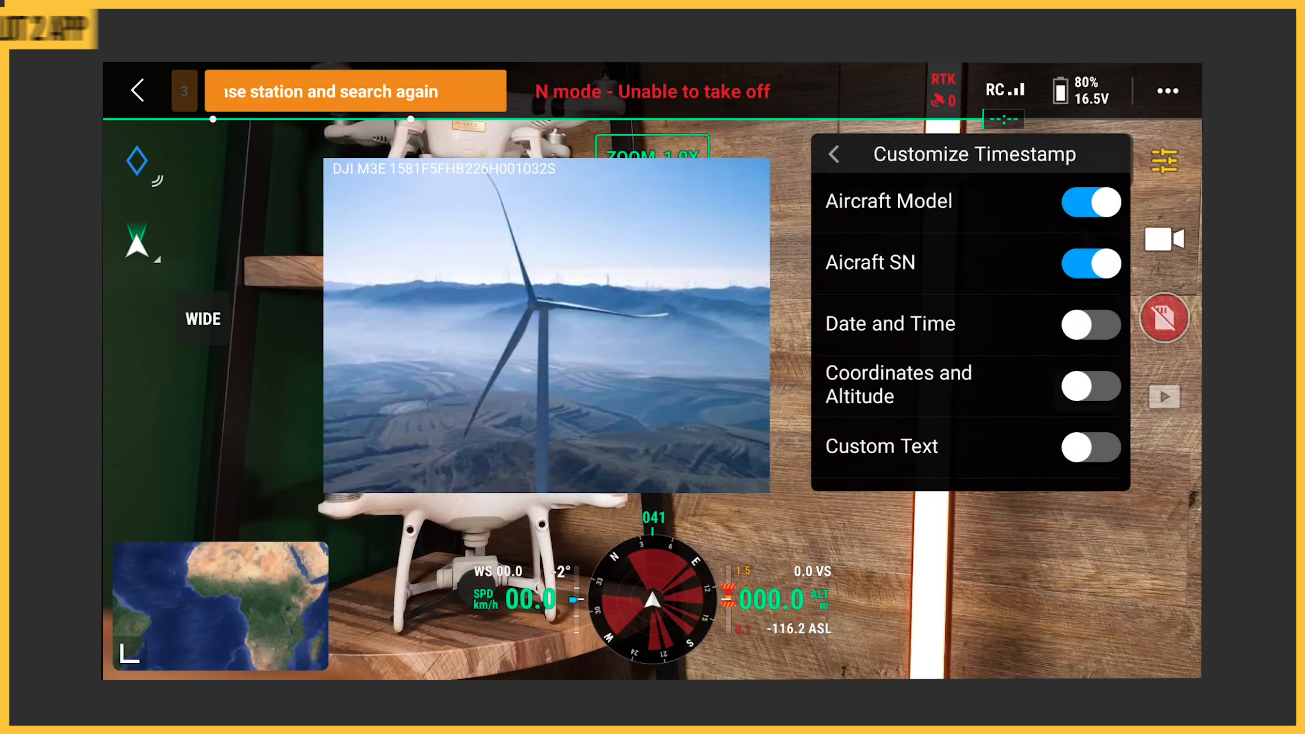